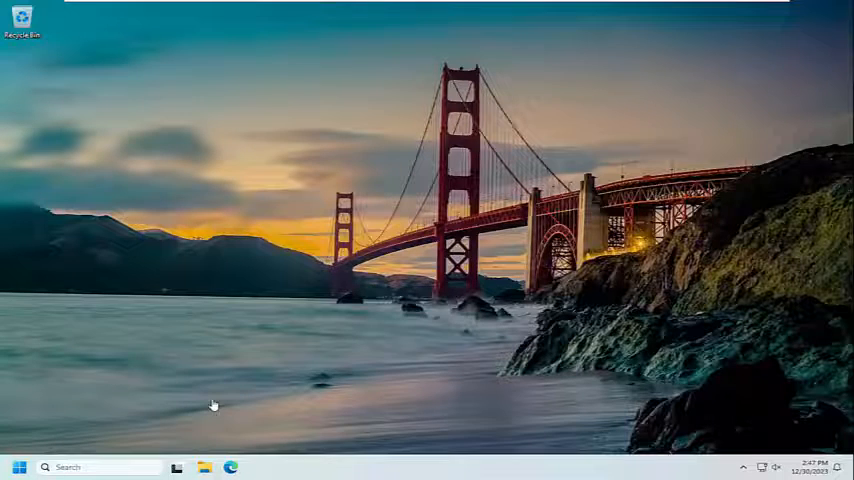
Bring up the Windows search panel from the taskbar.
click(20, 468)
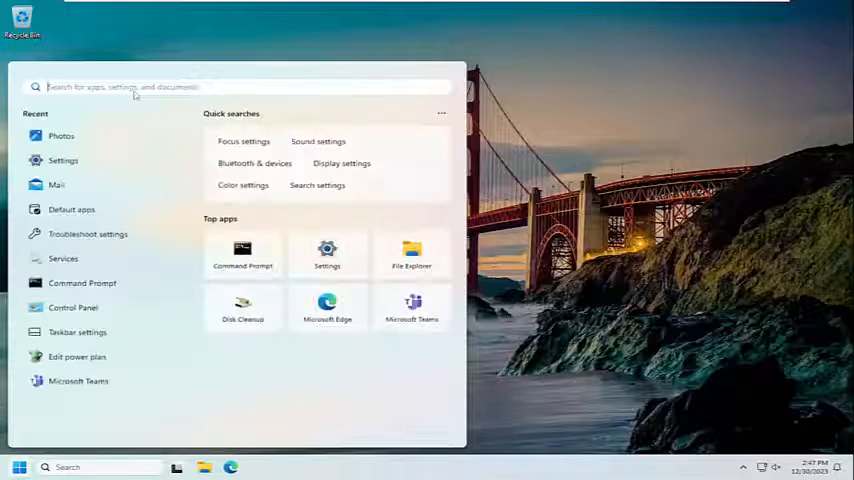
Search 'cmd' and launch Command Prompt with Run as administrator.
text(cmd)
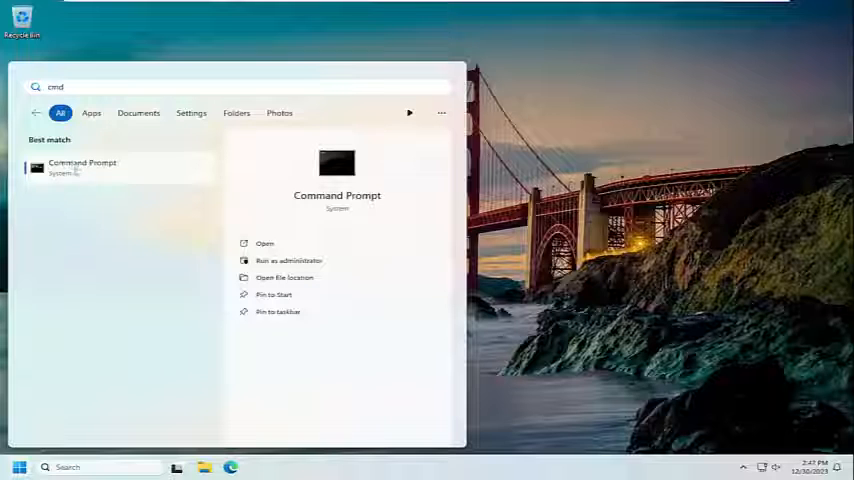
right_click(82, 168)
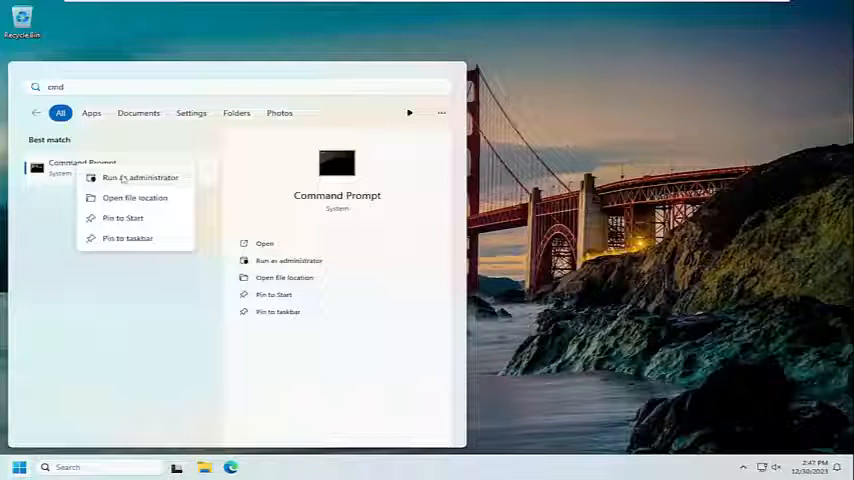
click(140, 176)
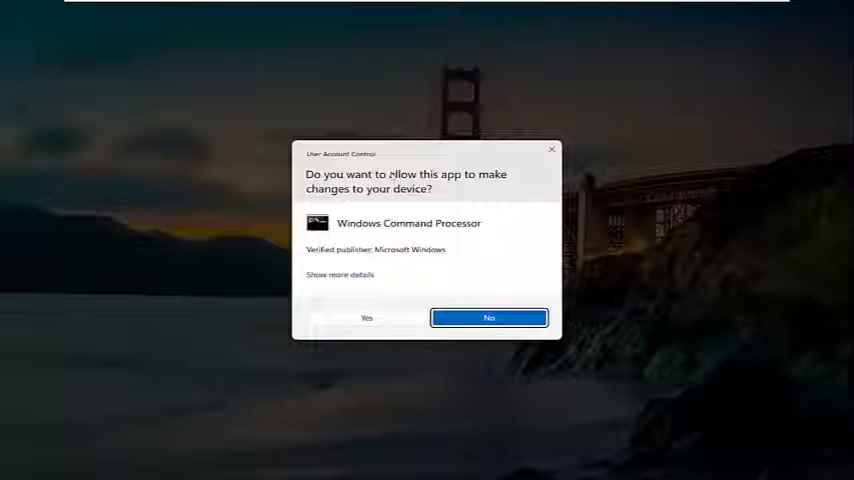
Confirm the UAC prompt, let DISM RestoreHealth finish, and reach the Edit menu for Paste.
click(366, 318)
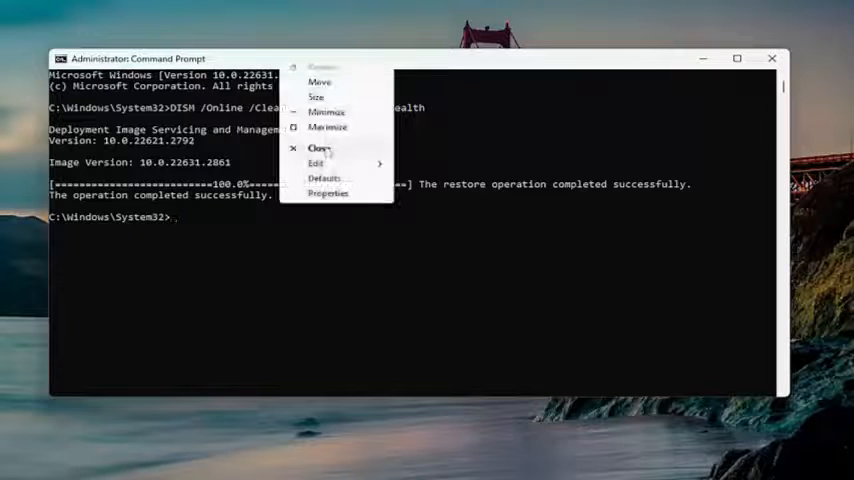
click(316, 162)
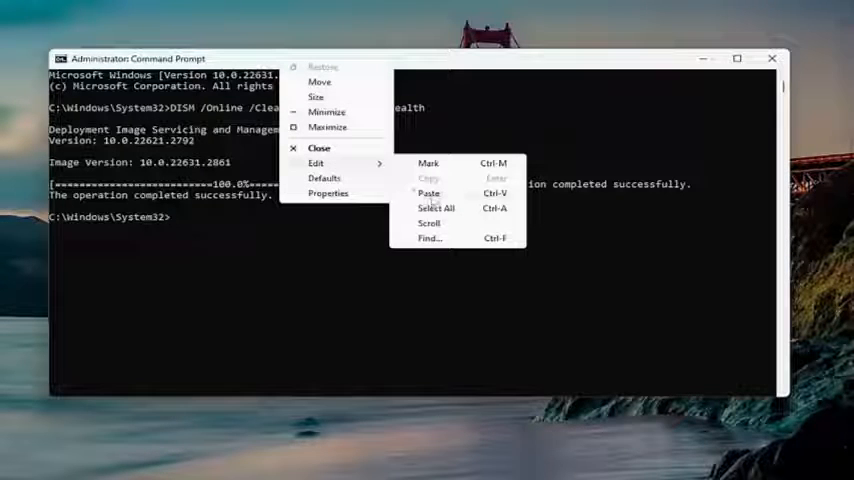